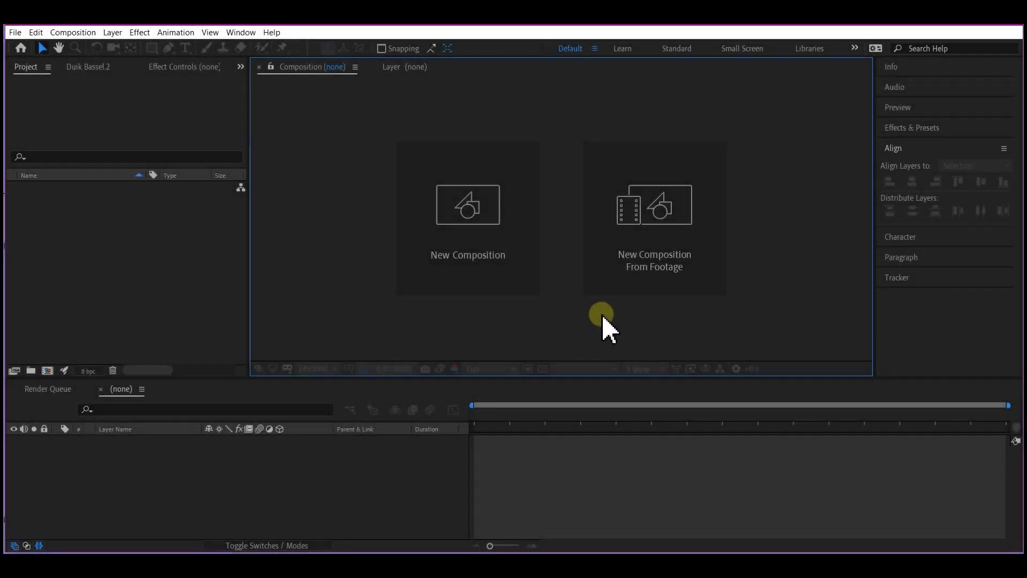
mouse_move(606, 328)
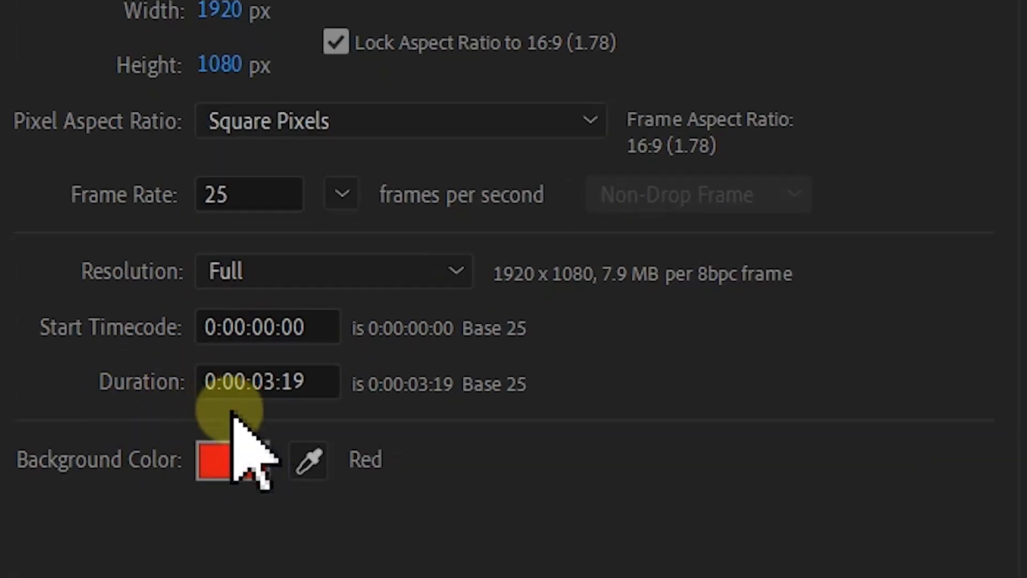
mouse_move(281, 445)
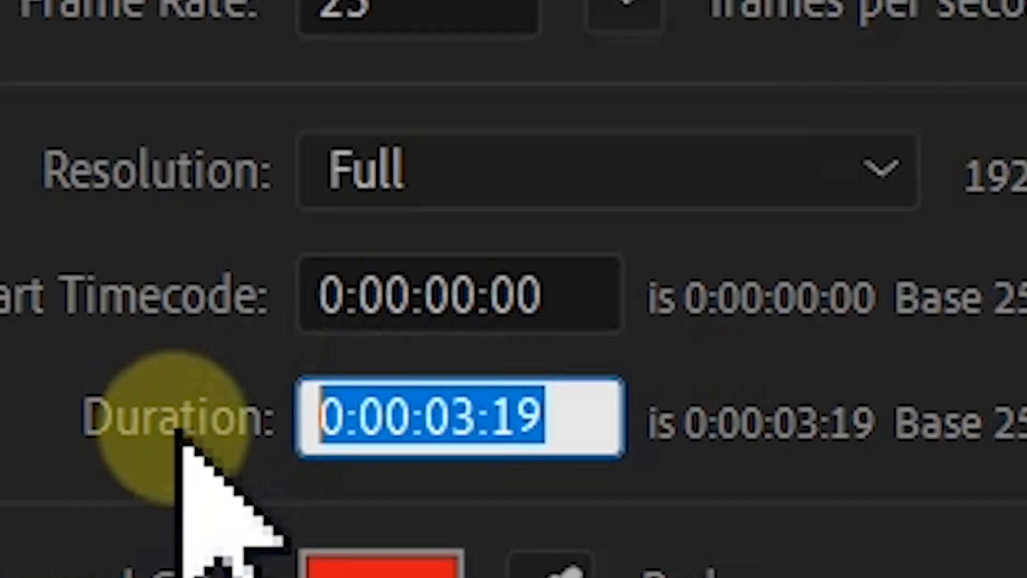
Step: Set the composition duration to 0:00:15:00 using the '15,' comma shorthand
text(15)
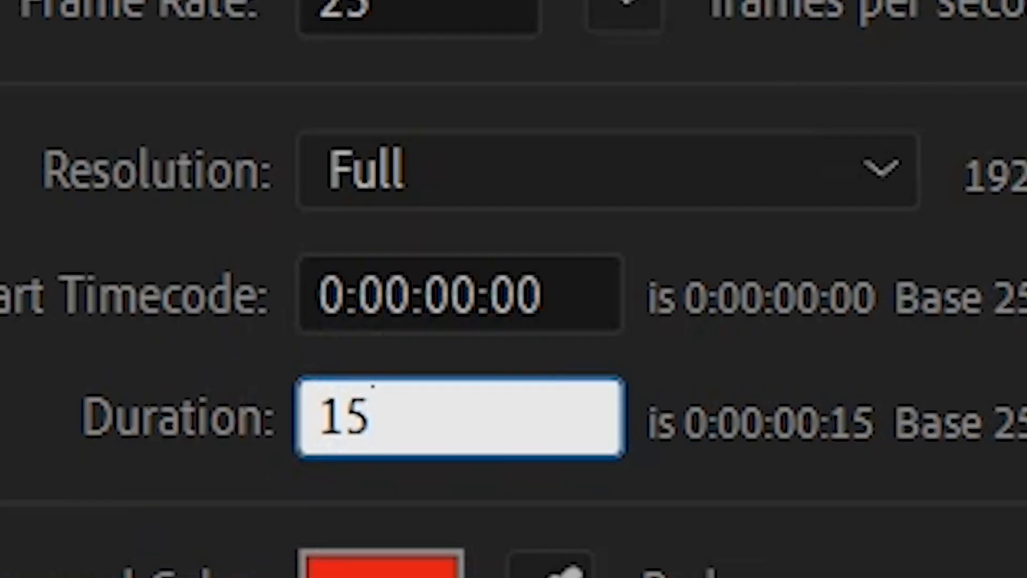
text(,)
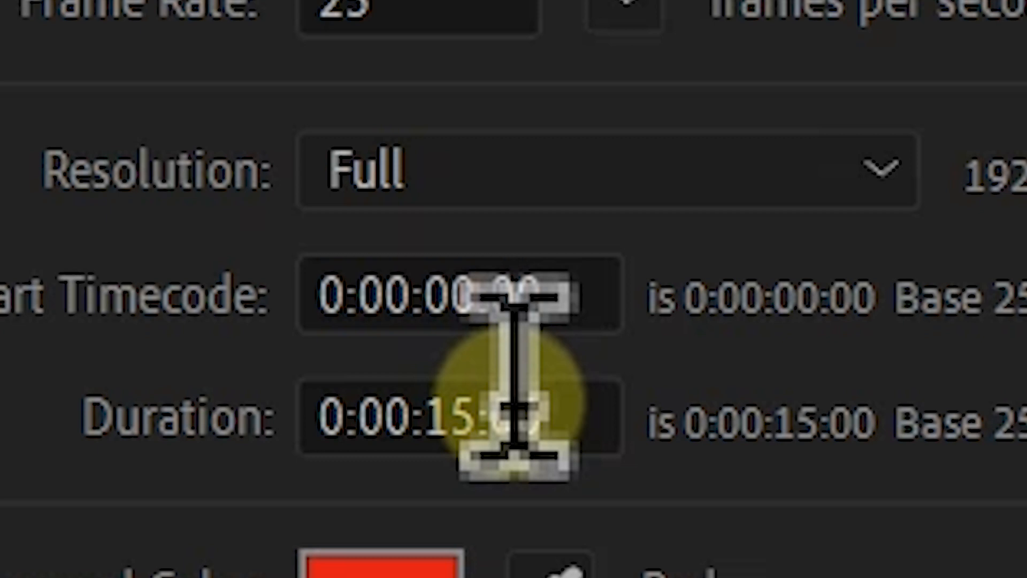
Step: Replace the duration with 0:01:15:00 by entering '1,15,' and confirming
click(459, 419)
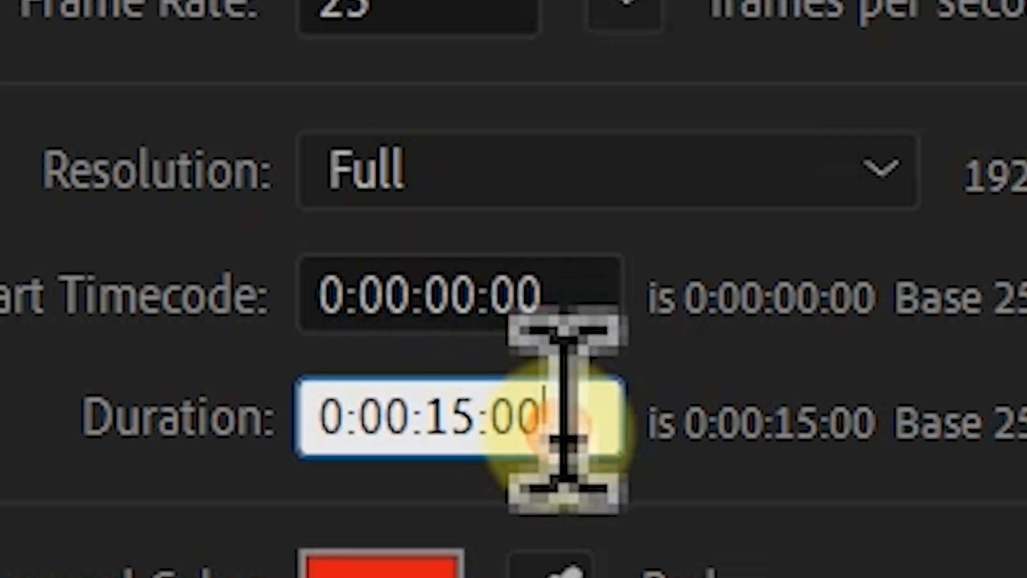
triple_click(426, 416)
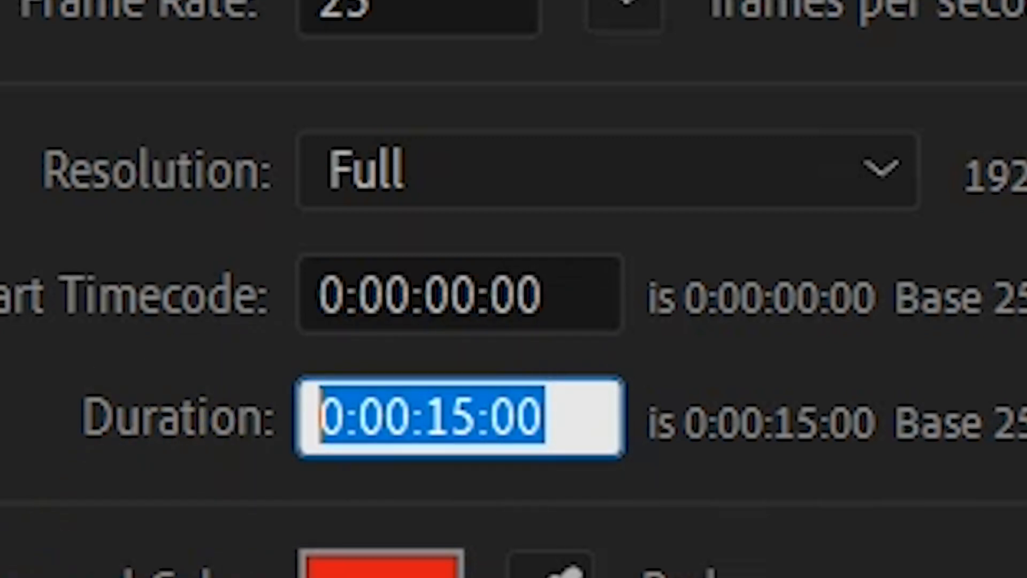
text(1)
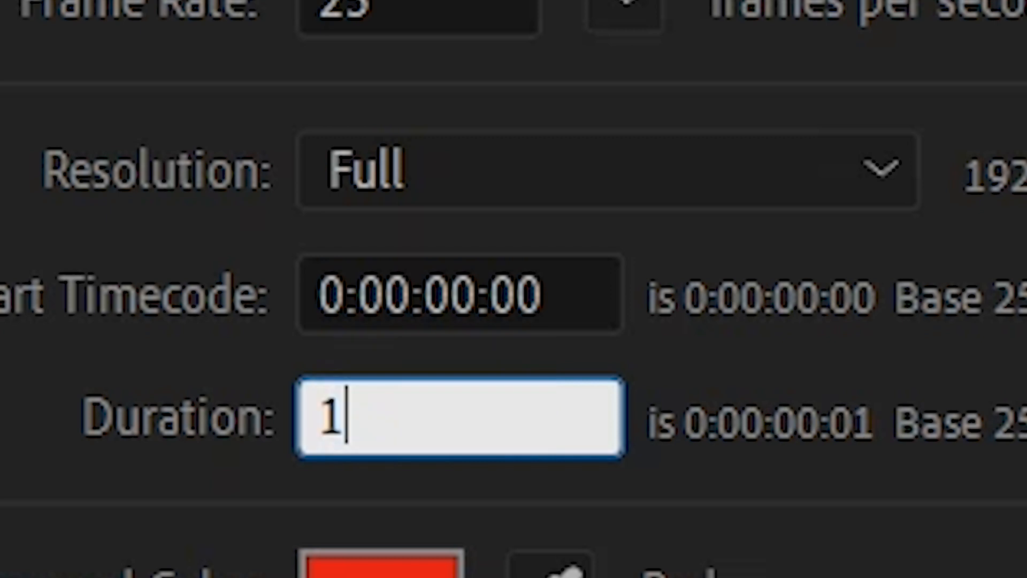
text(,)
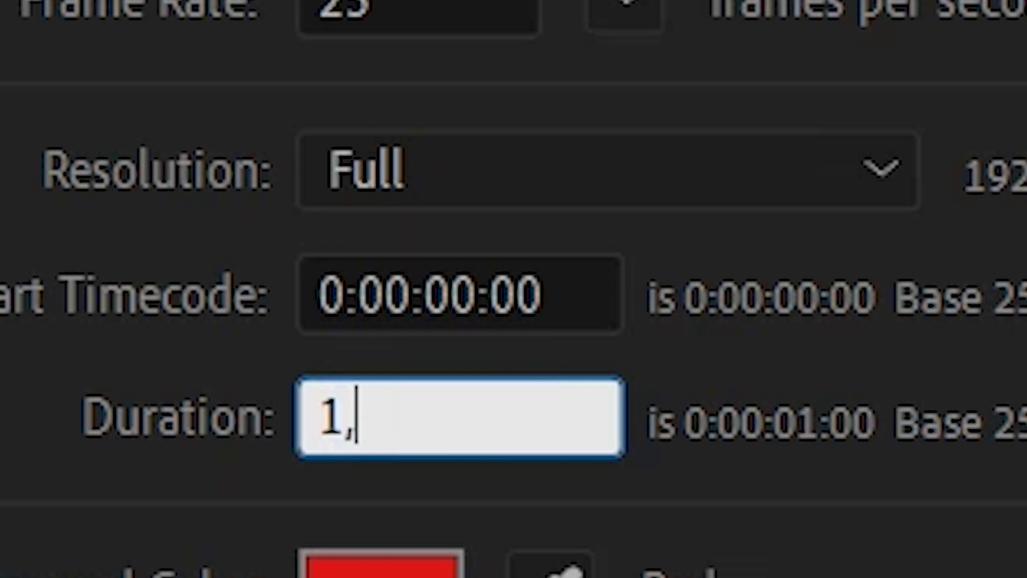
text(15)
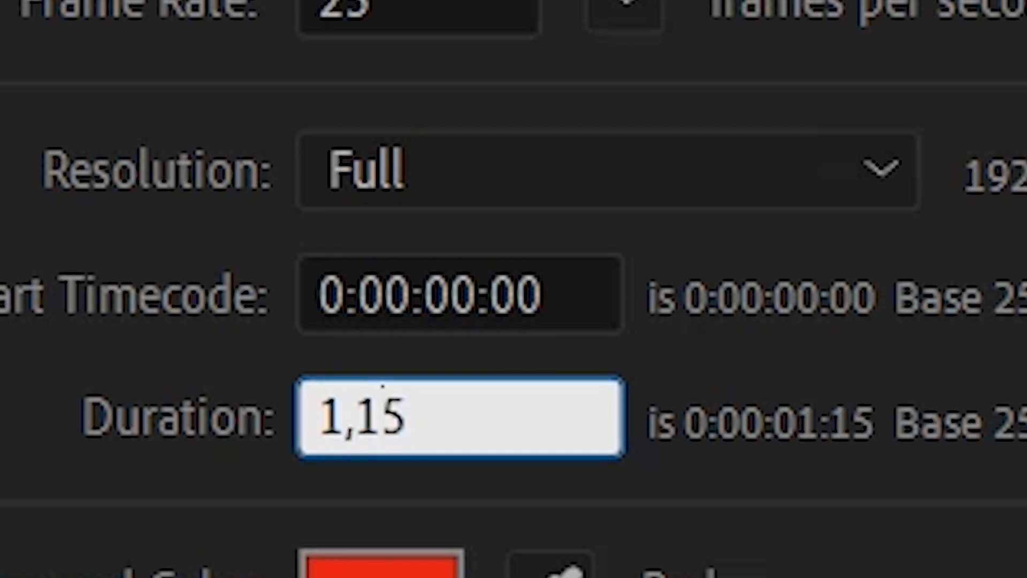
text(,)
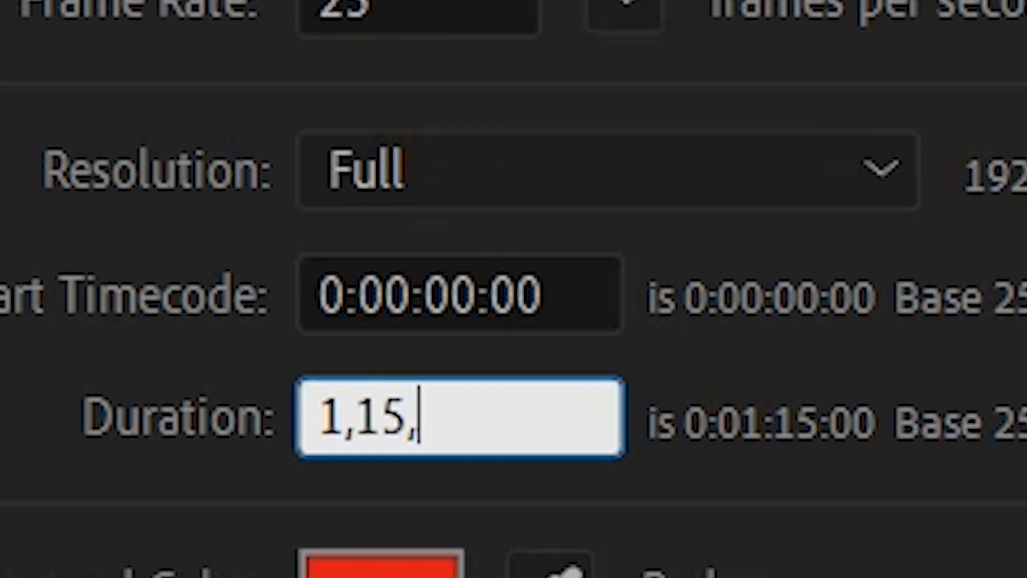
key(Return)
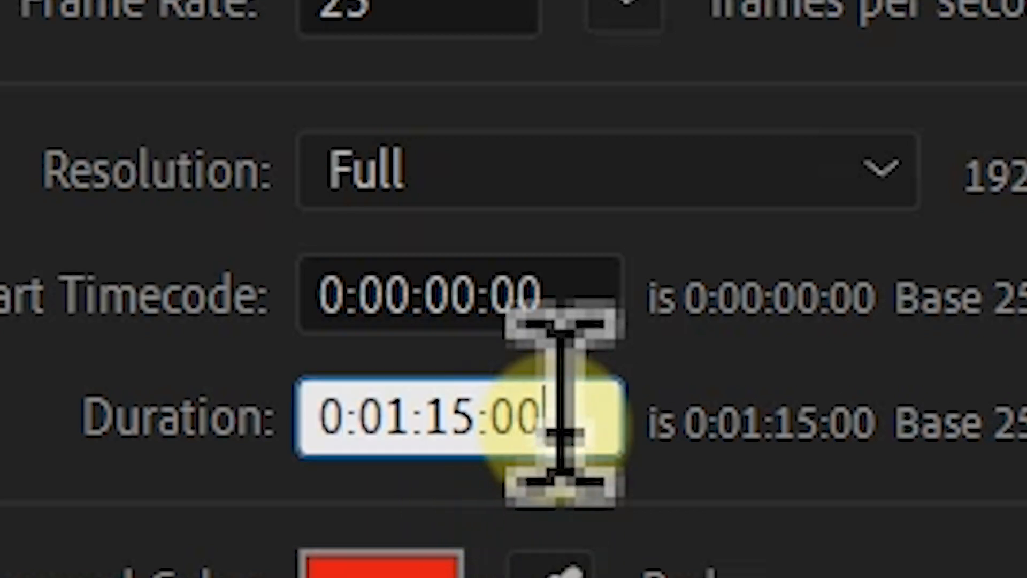
Step: Enter '1,1,15,' so the duration reads 1:01:15:00
text(1)
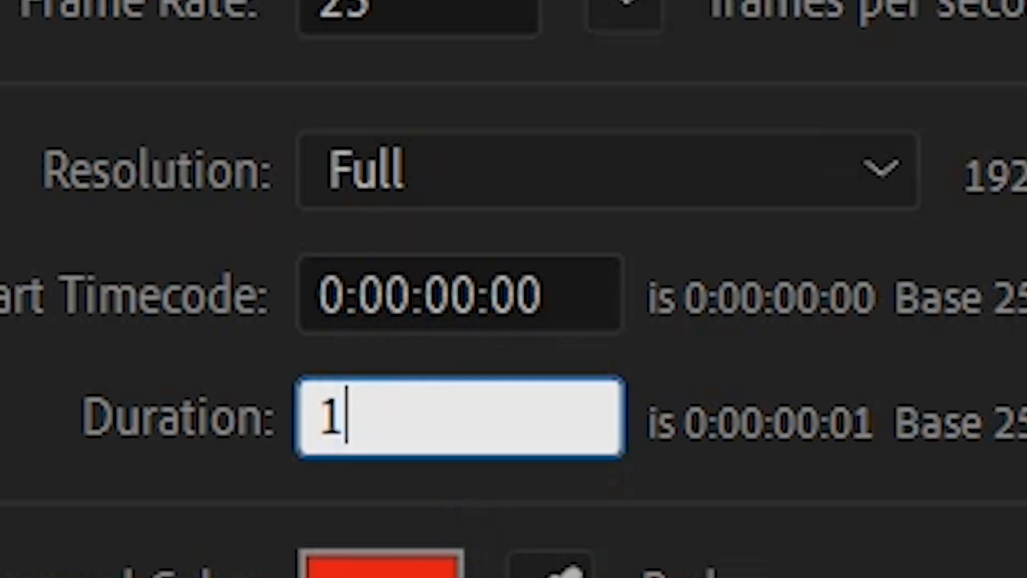
text(,)
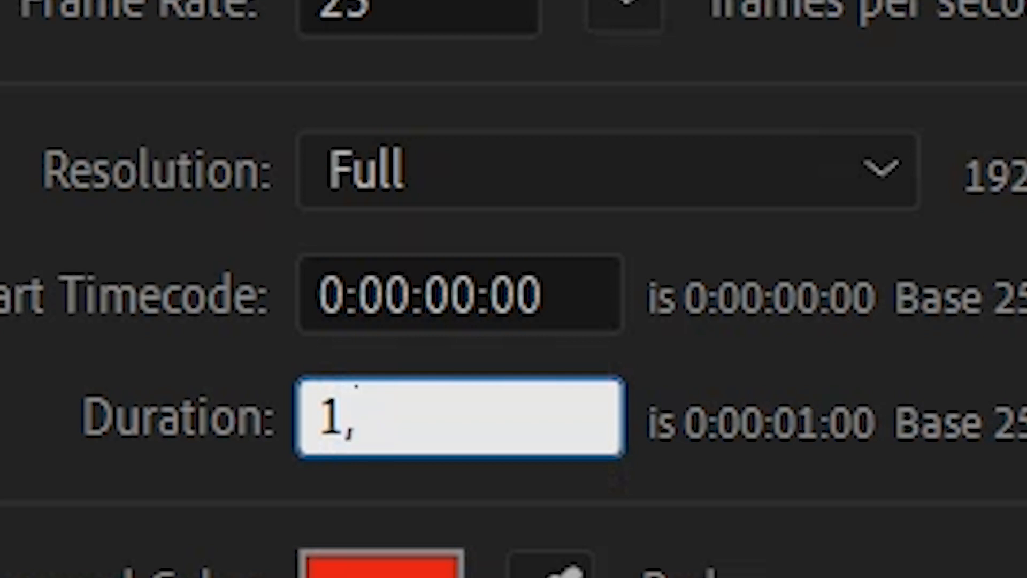
text(1,)
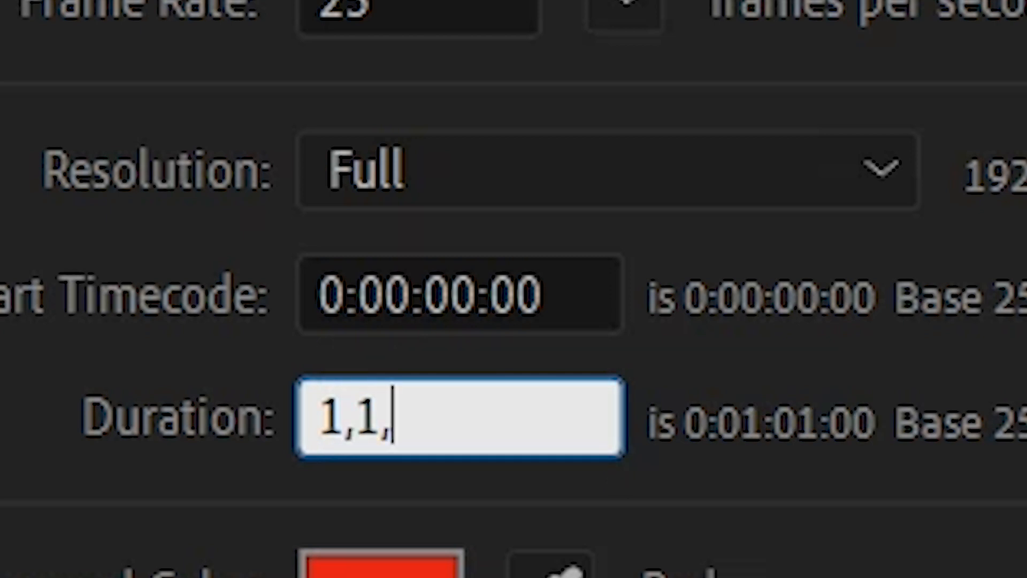
text(15)
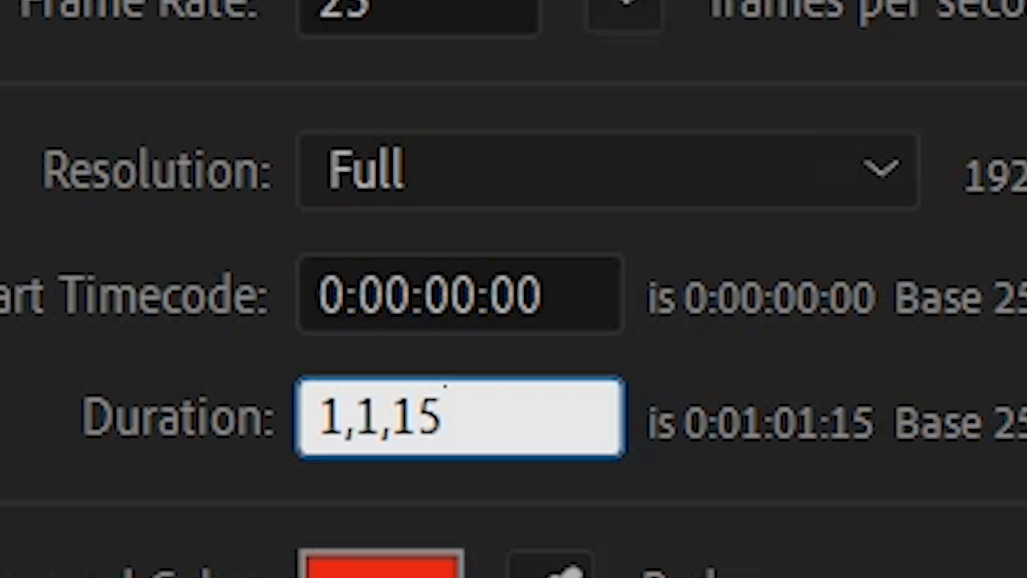
text(,)
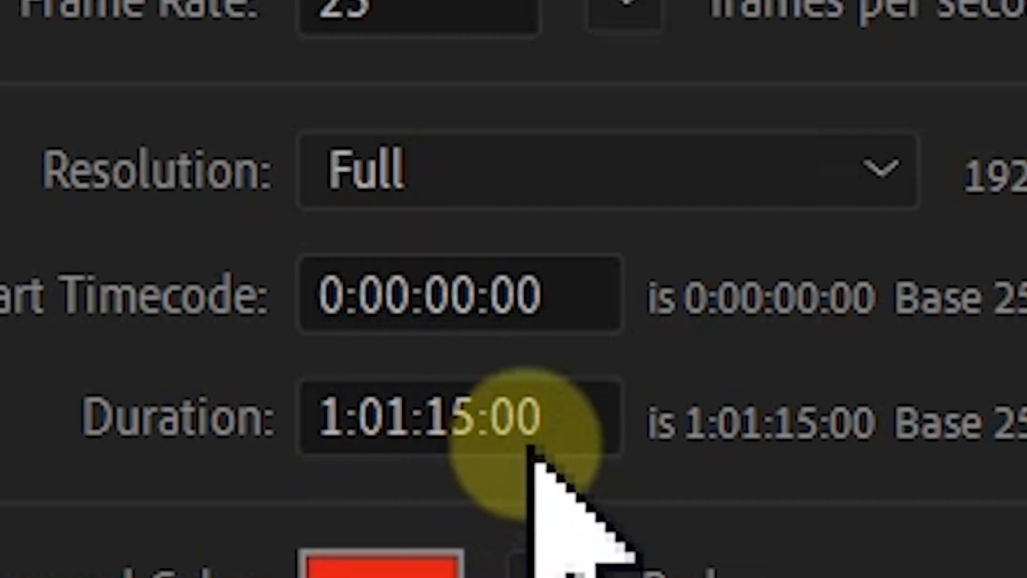
Step: Set the duration to 1:01:15:20 by entering '1,1,15,20,' and confirming
click(459, 417)
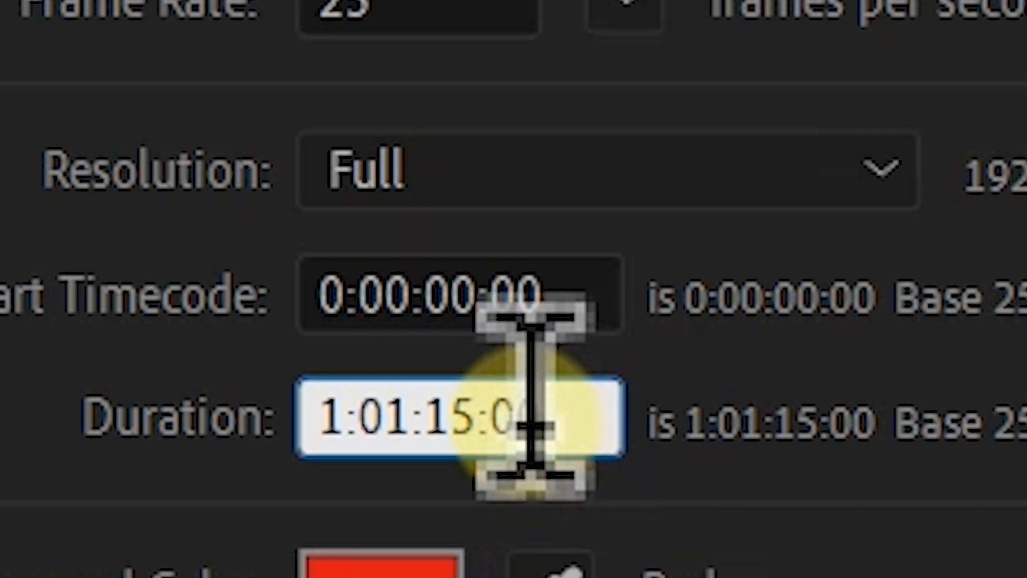
text(1)
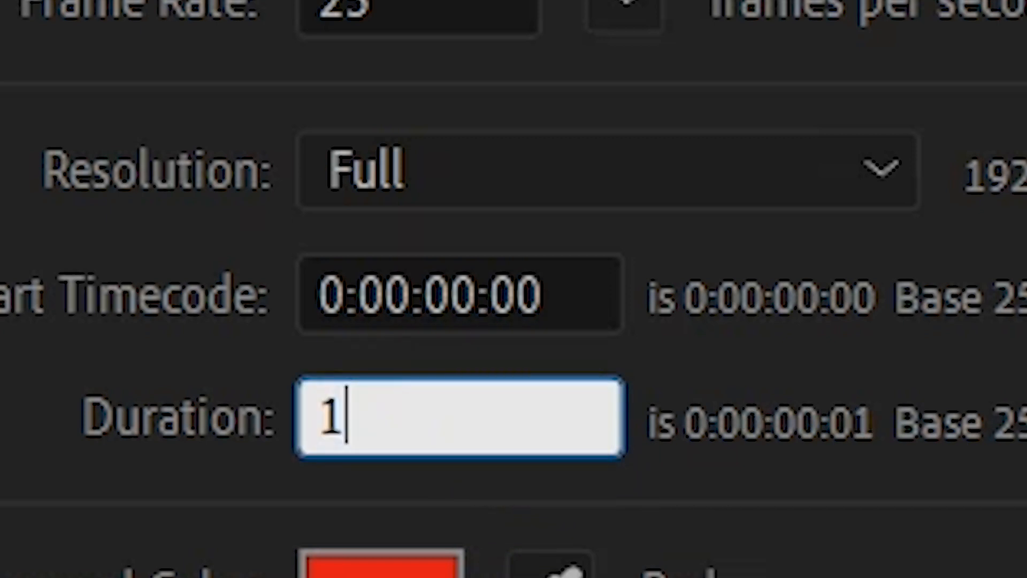
text(,1)
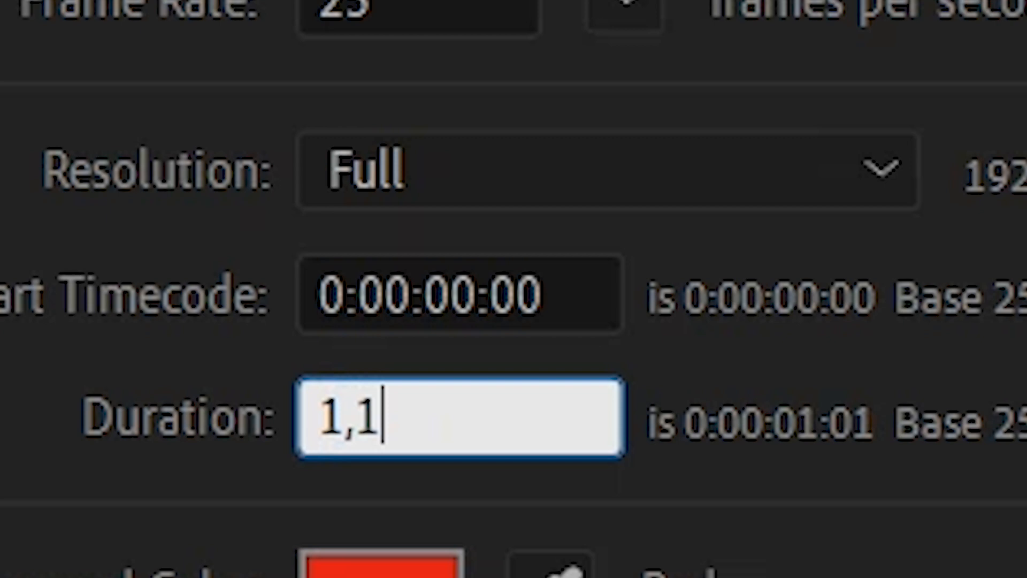
text(,)
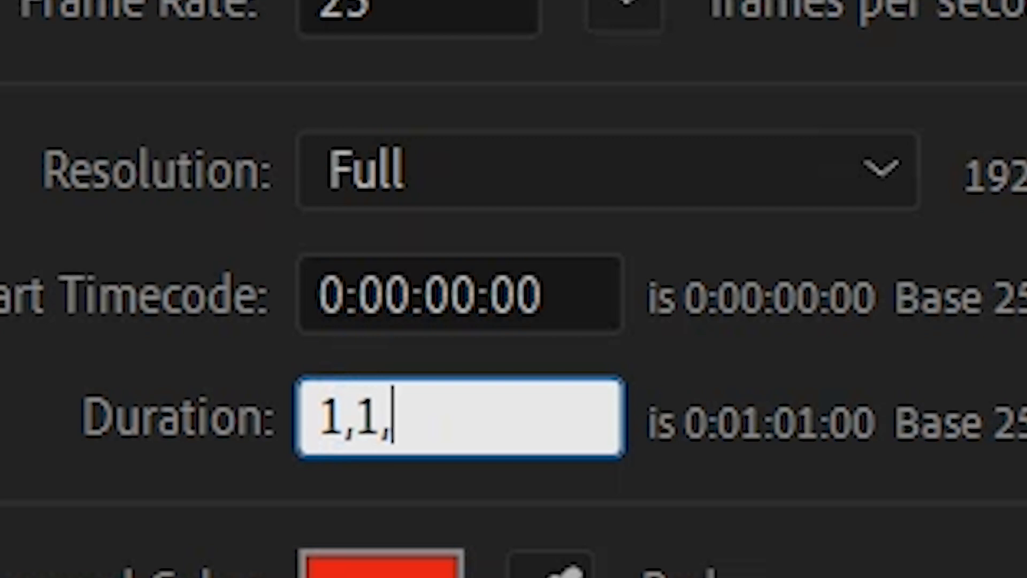
text(15)
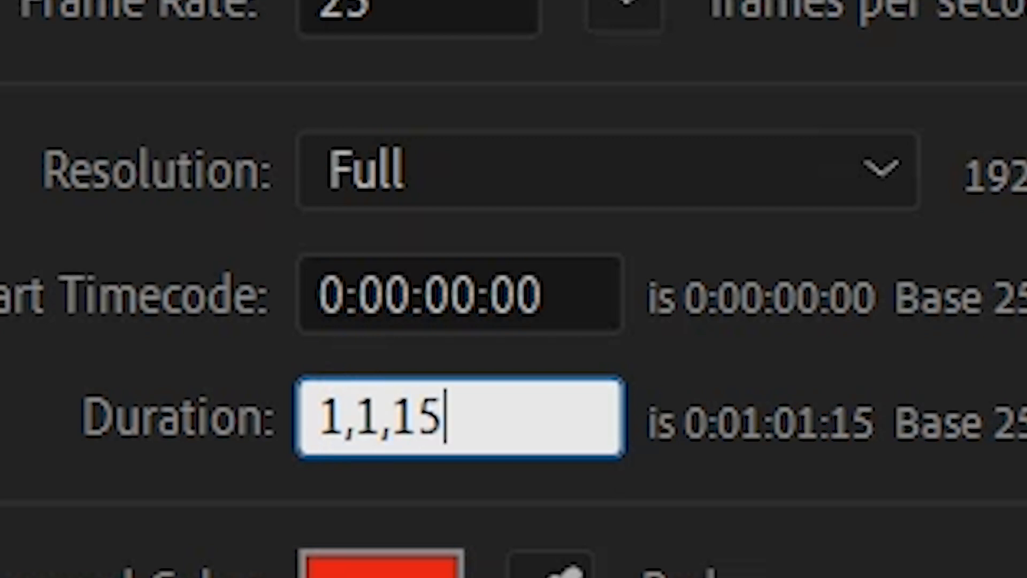
text(,)
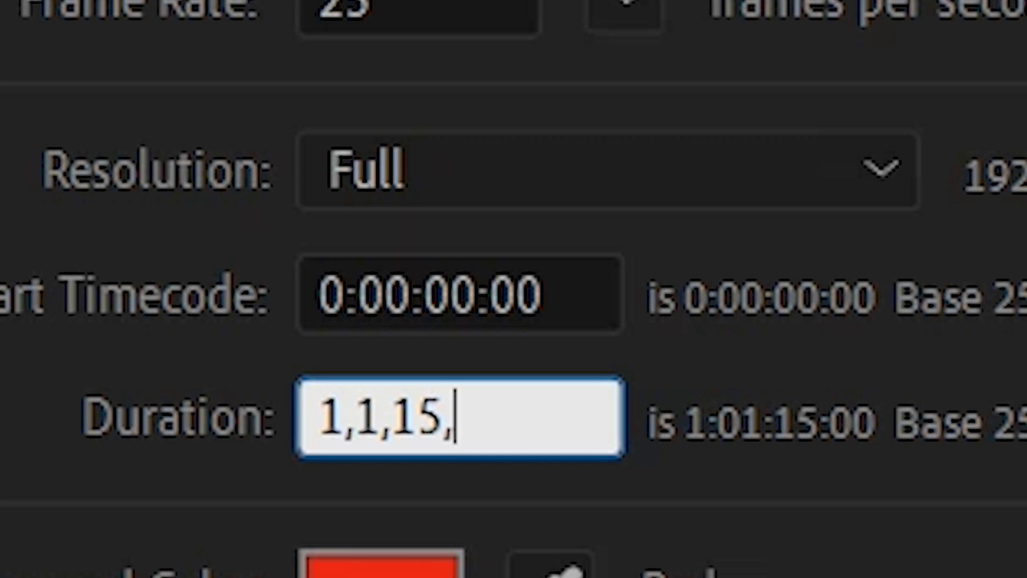
text(20)
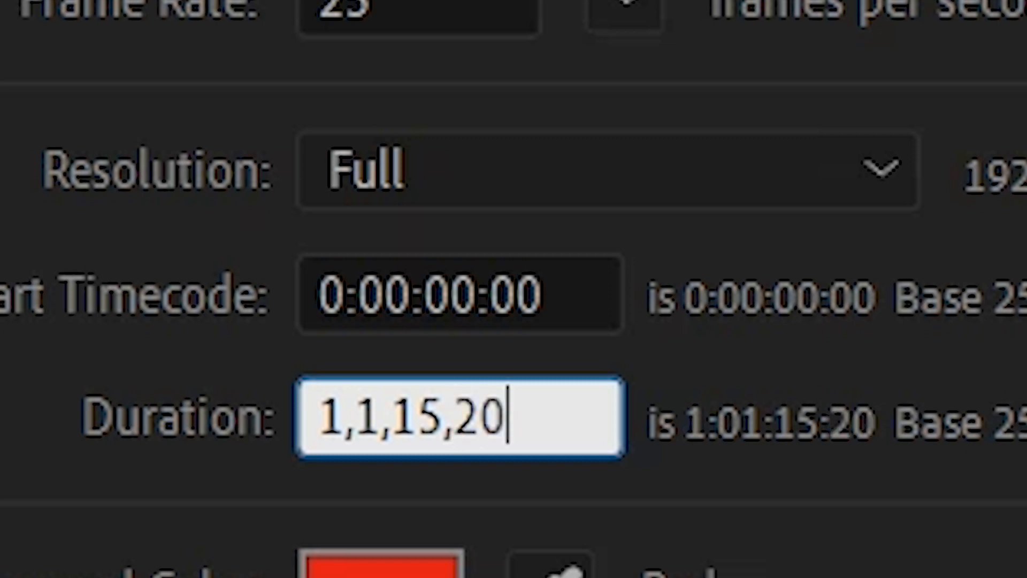
text(,)
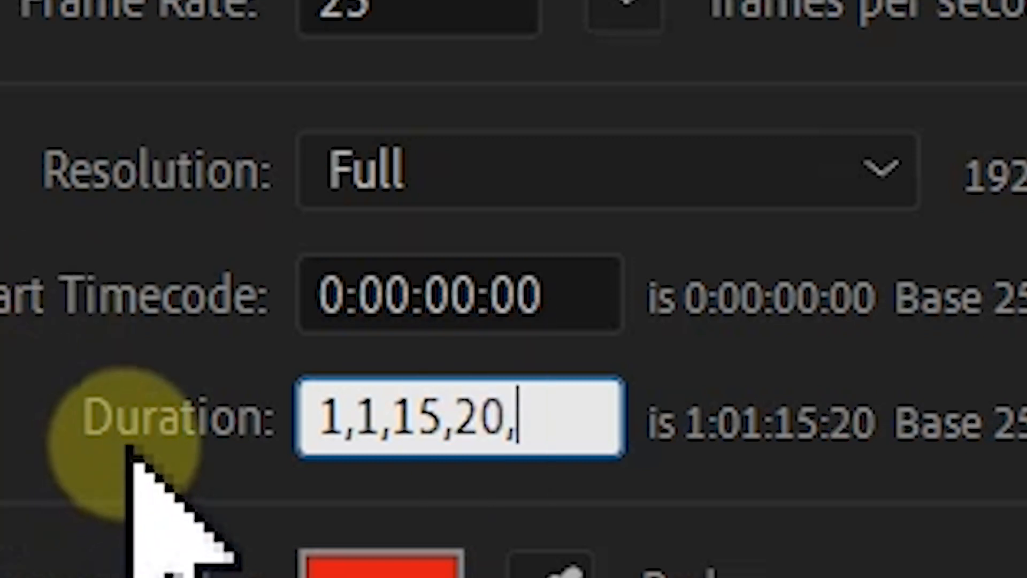
key(Return)
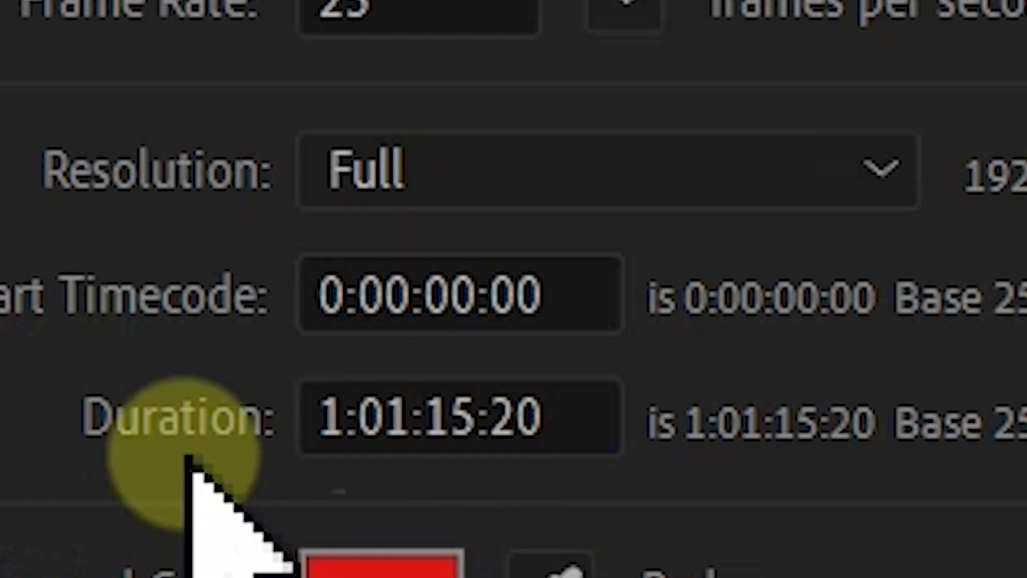
mouse_move(393, 497)
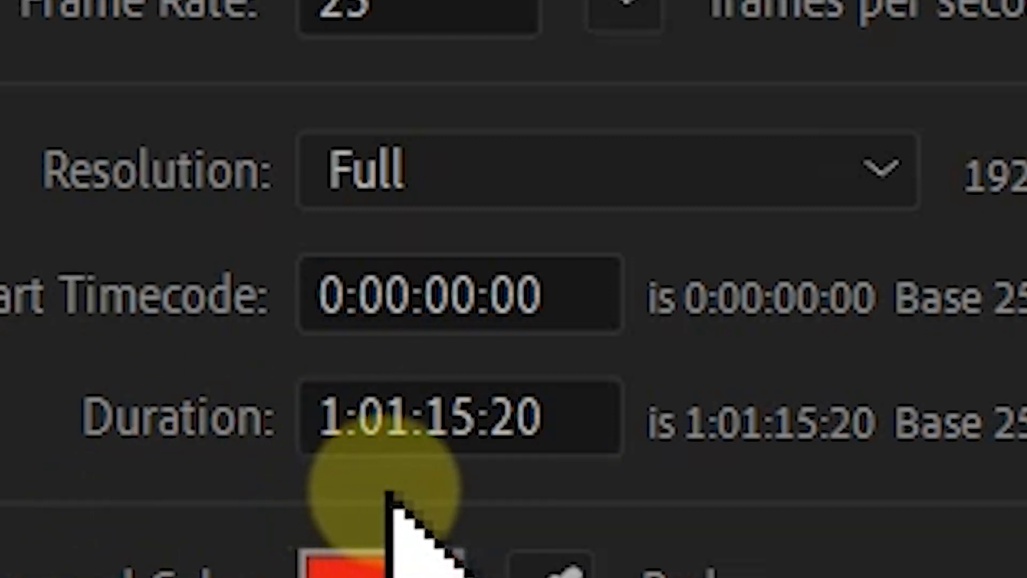